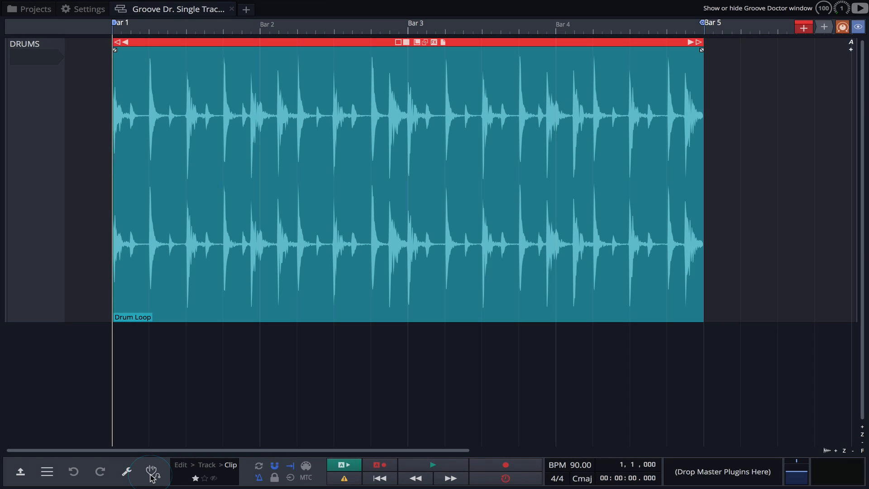
# - Show the Groove Doctor window over the Drum Loop clip using the stethoscope button
pyautogui.click(150, 471)
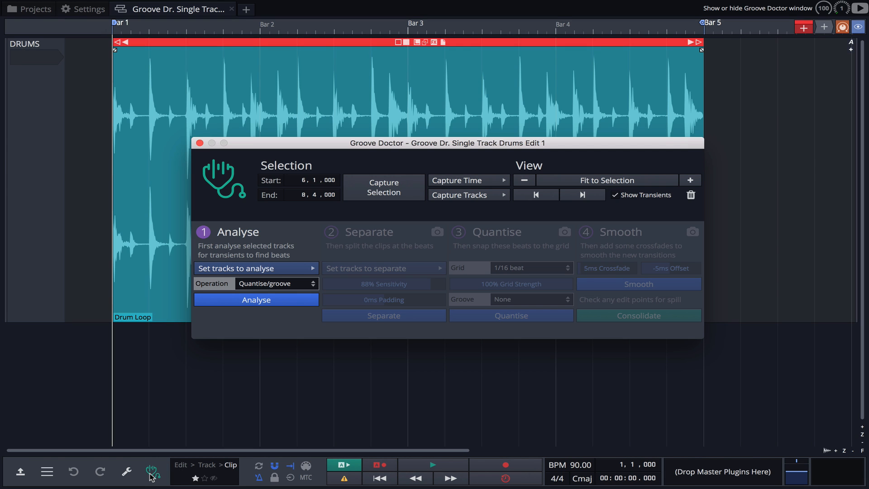
pyautogui.moveTo(160, 35)
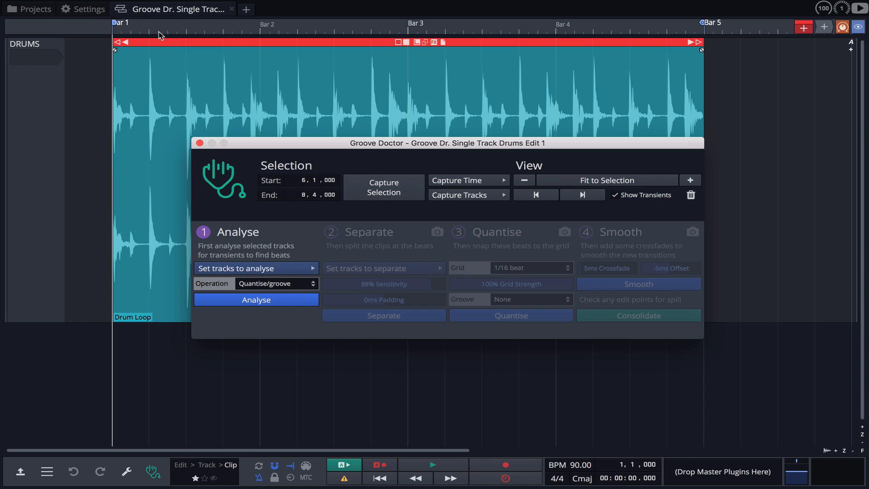
# - Assign Shift+G to show or hide the Groove Doctor window, then return to the drum edit
pyautogui.click(82, 9)
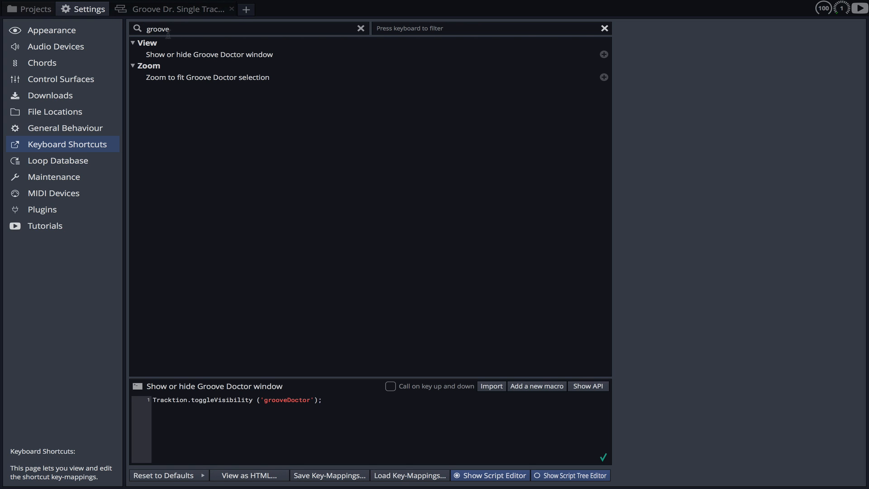
pyautogui.moveTo(603, 54)
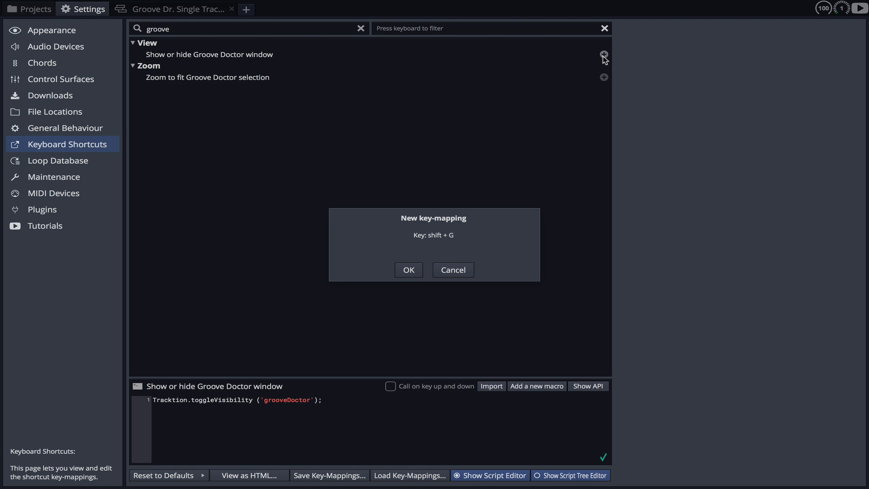
pyautogui.click(407, 270)
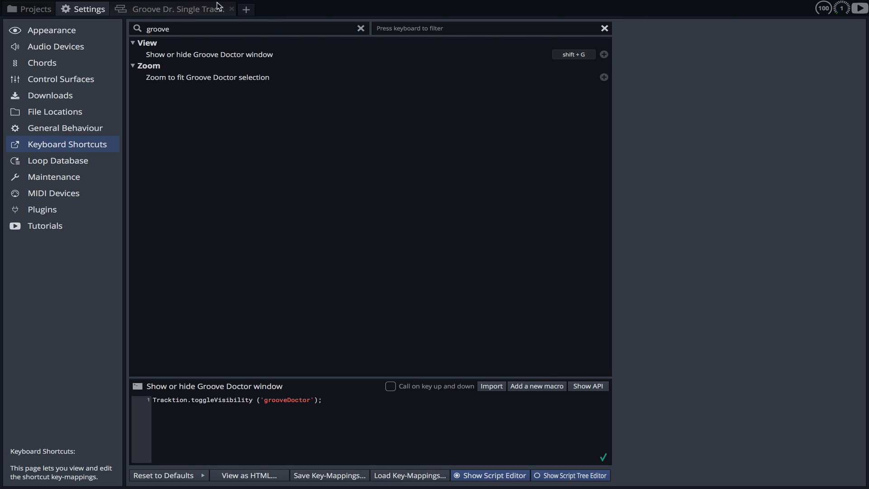
pyautogui.click(173, 9)
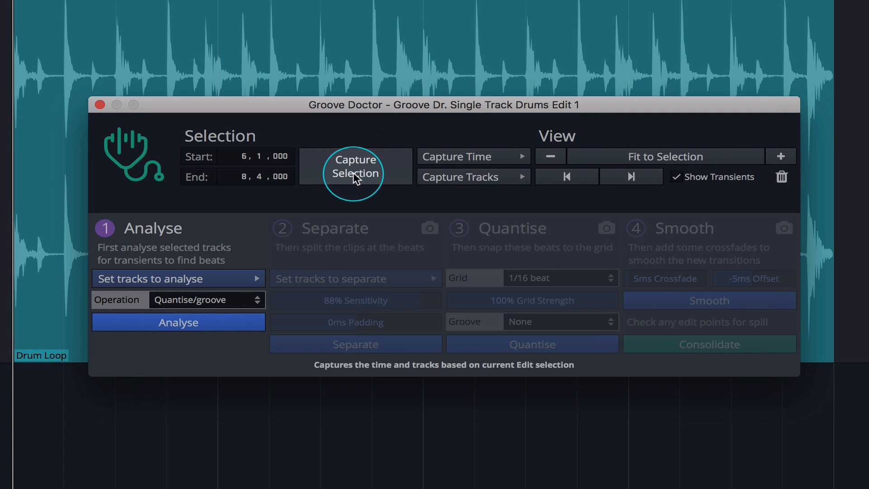
# - Capture the Groove Doctor range as 1,1,000 to 5,1,000 and select the Drum Loop clip
pyautogui.click(355, 166)
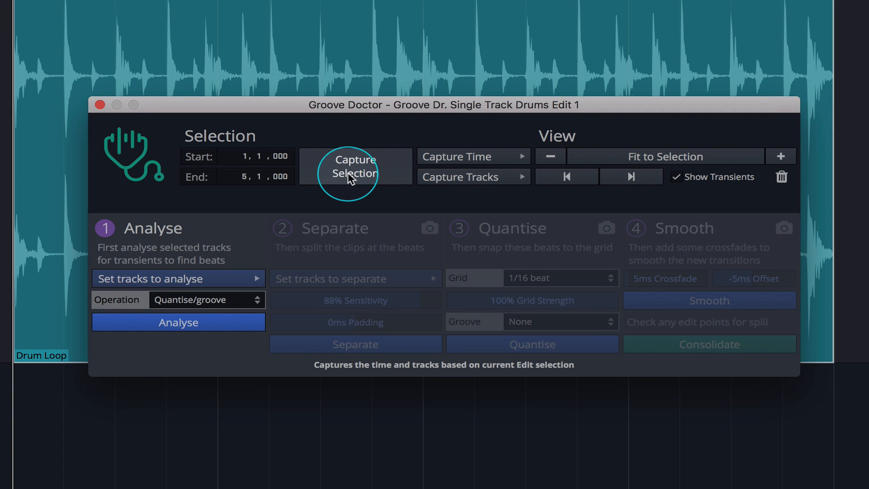
pyautogui.moveTo(237, 183)
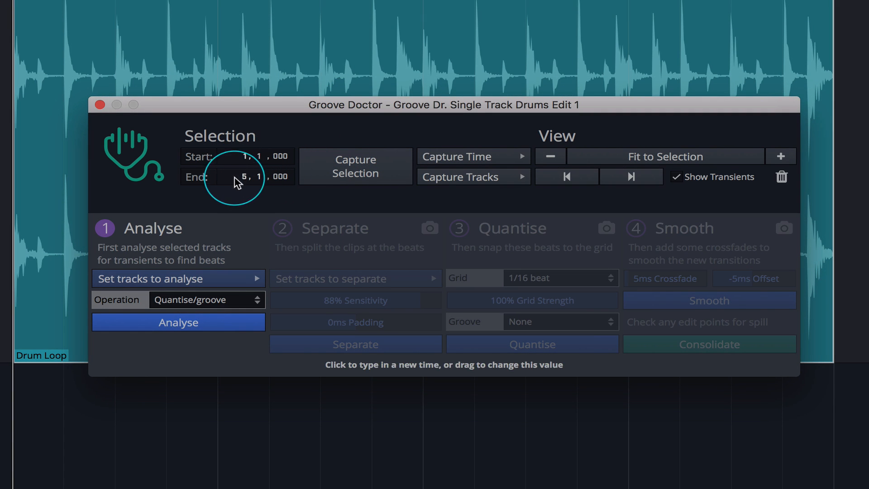
pyautogui.moveTo(443, 104); pyautogui.dragTo(438, 112)
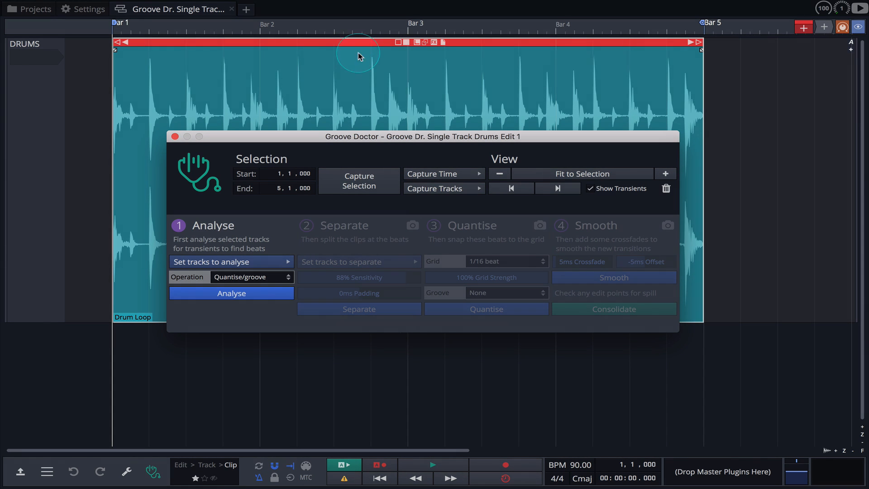
pyautogui.click(444, 173)
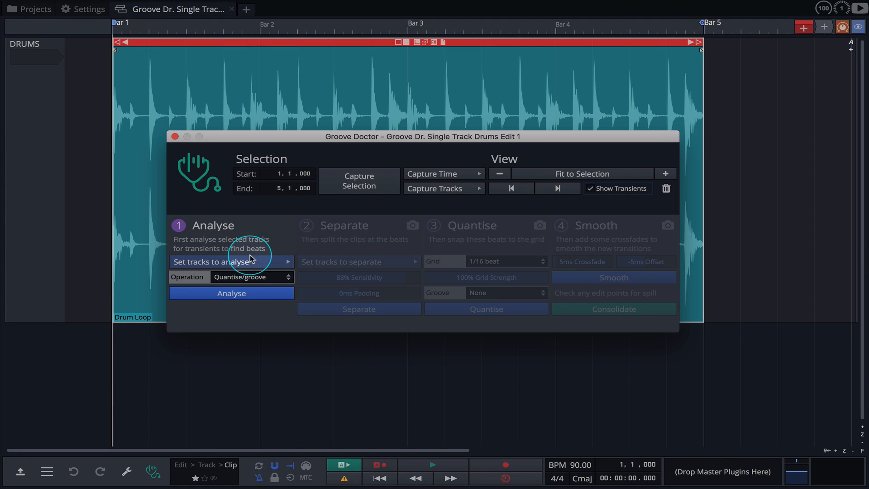
# - Analyse transients from the selected clips with the Quantise/groove operation
pyautogui.click(231, 261)
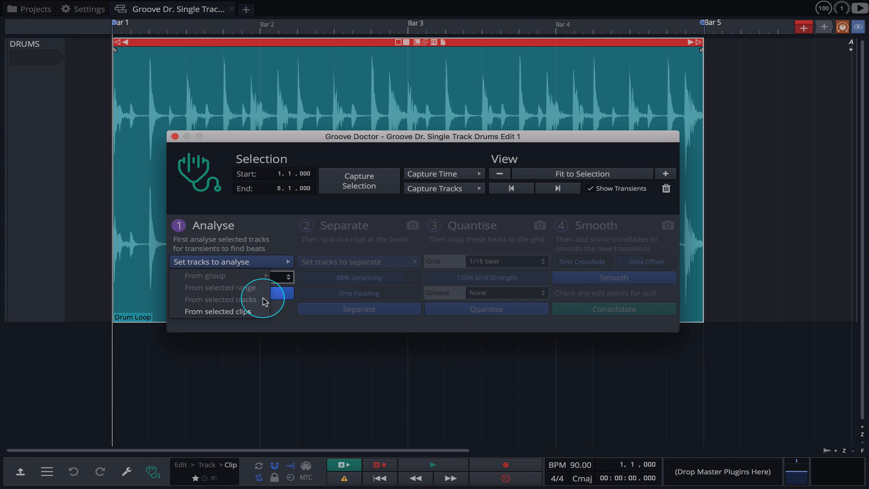
pyautogui.click(220, 299)
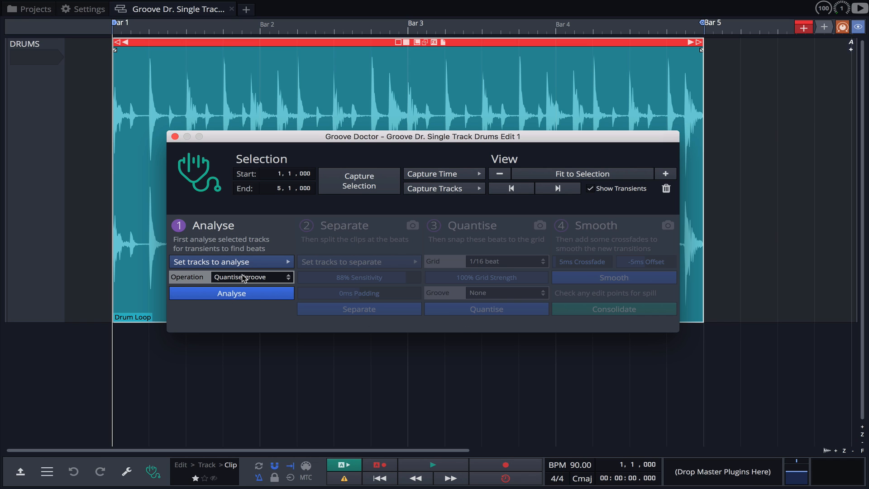
pyautogui.click(251, 276)
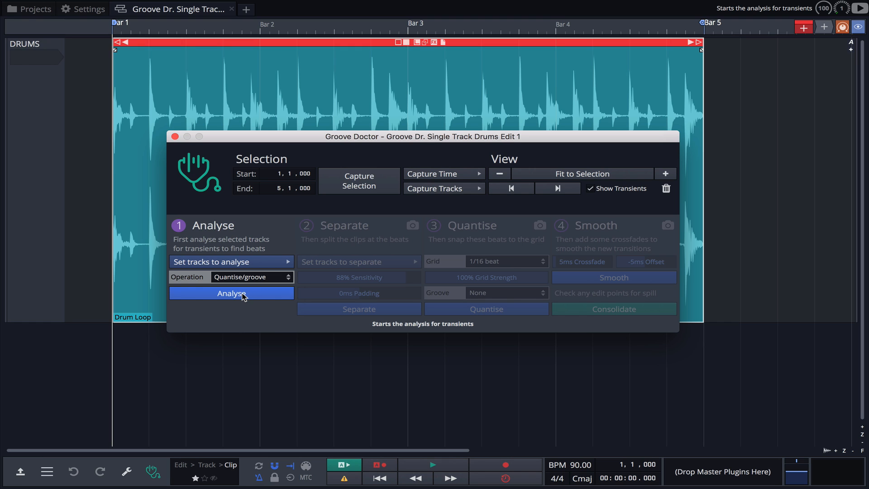
pyautogui.click(231, 293)
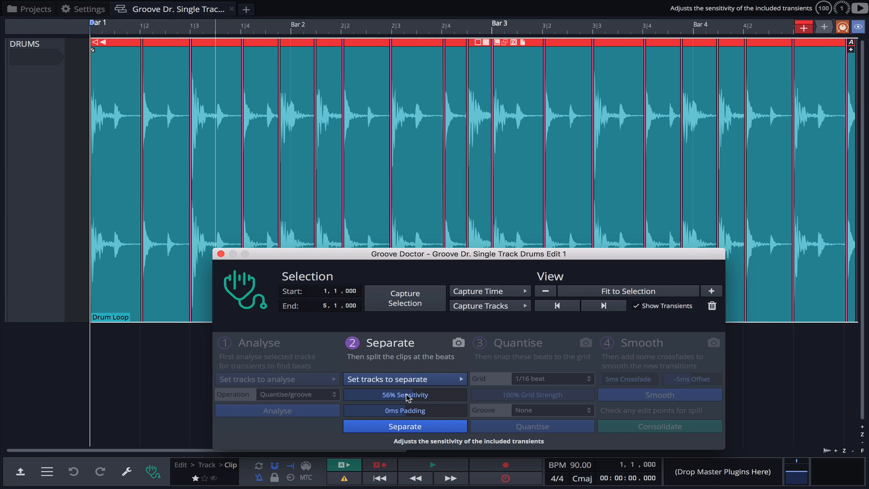
# - Set transient sensitivity to 83% and cut-point padding to 0 ms
pyautogui.moveTo(405, 394); pyautogui.dragTo(415, 394)
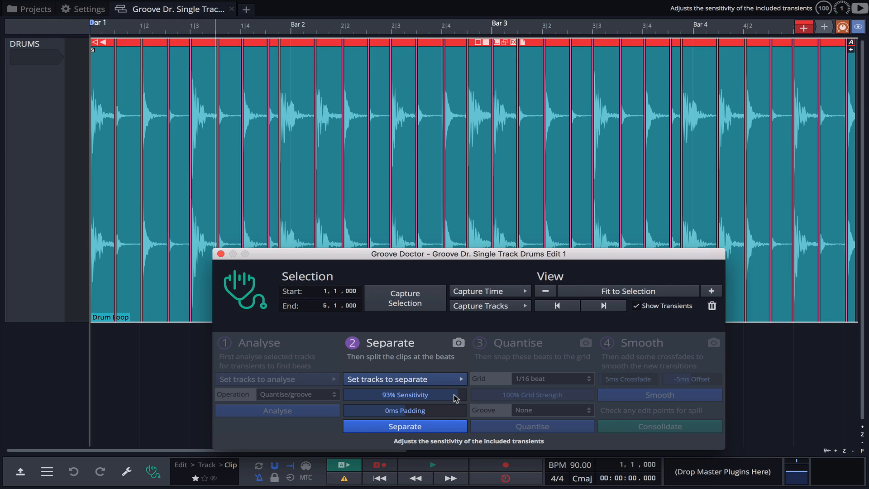
pyautogui.moveTo(453, 394); pyautogui.dragTo(433, 394)
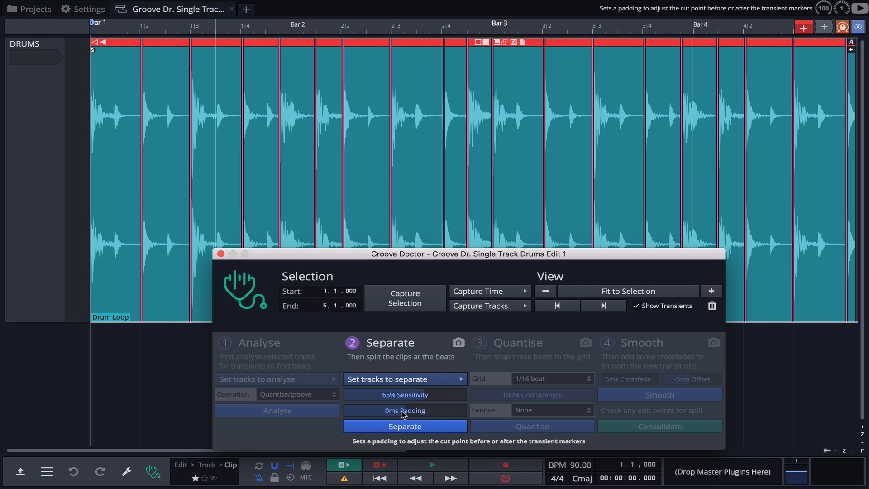
pyautogui.moveTo(405, 410); pyautogui.dragTo(399, 410)
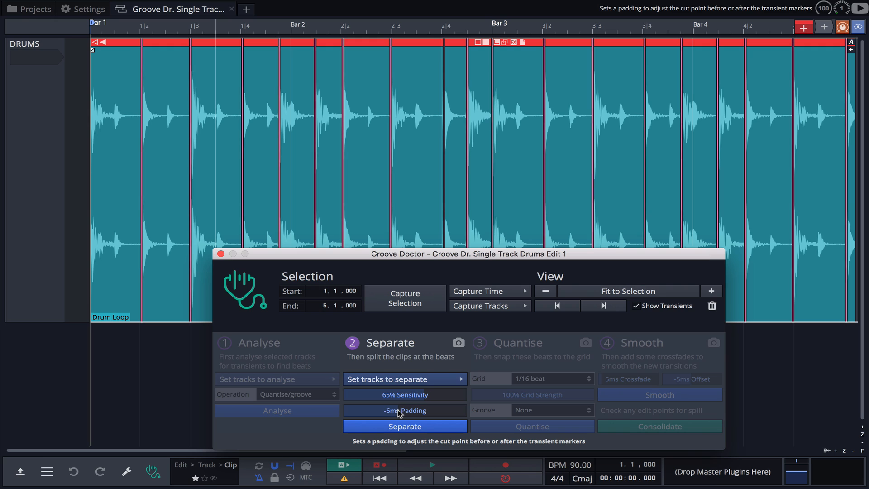
pyautogui.click(405, 409)
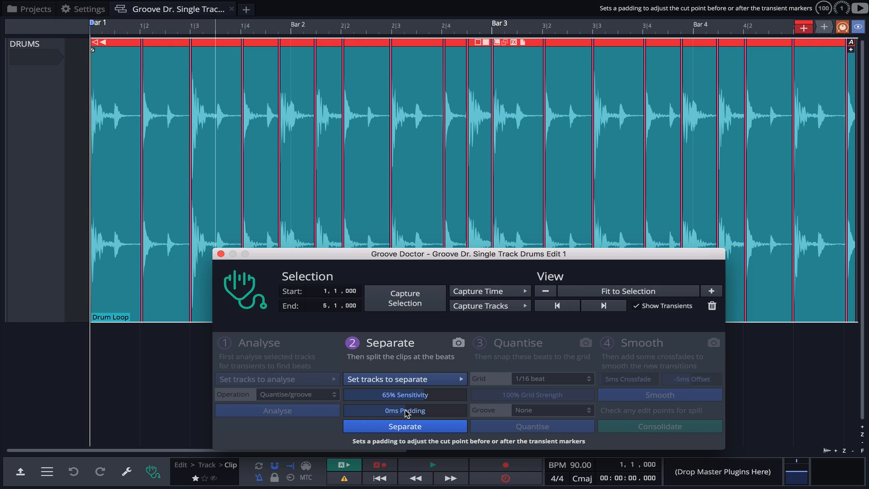
pyautogui.moveTo(409, 412)
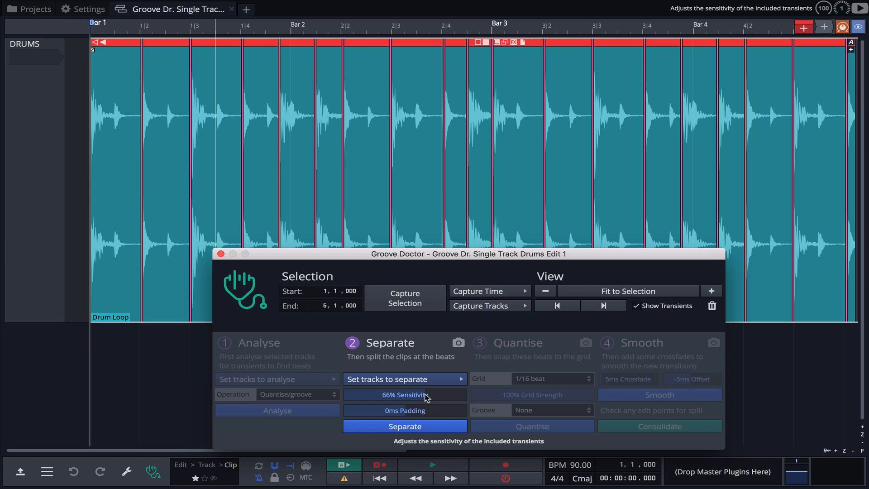
pyautogui.moveTo(388, 394); pyautogui.dragTo(427, 394)
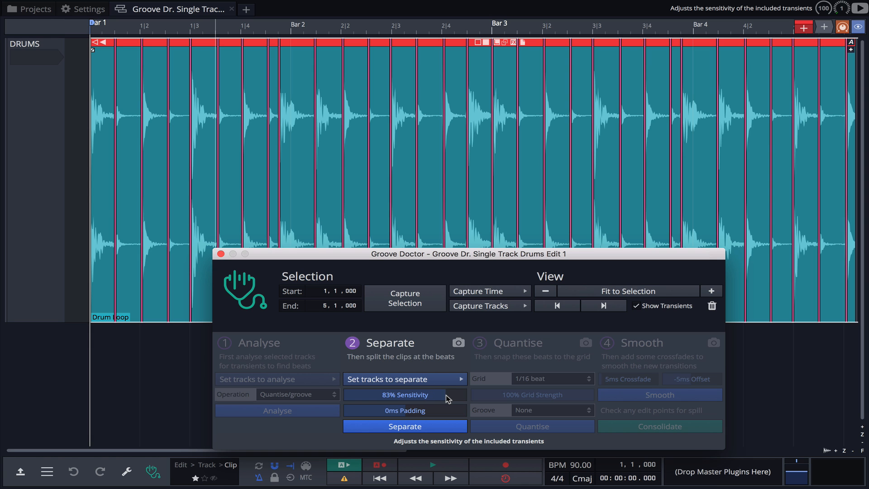
pyautogui.moveTo(445, 397)
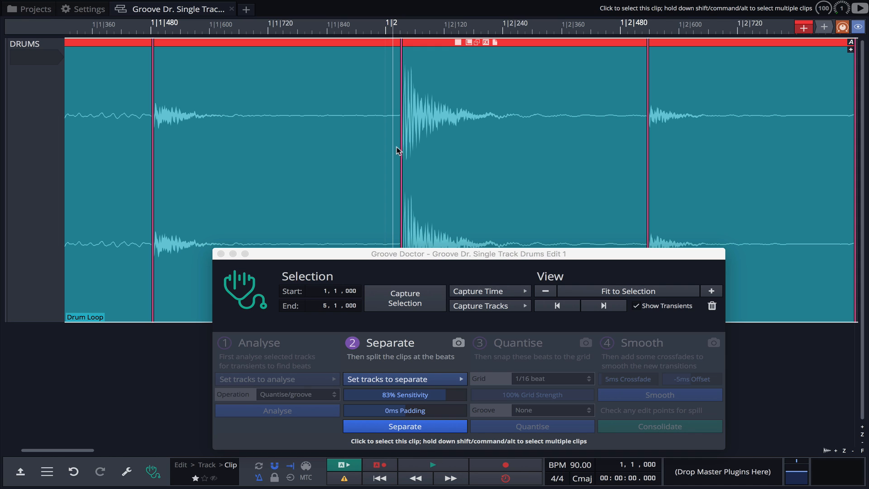
pyautogui.moveTo(399, 148)
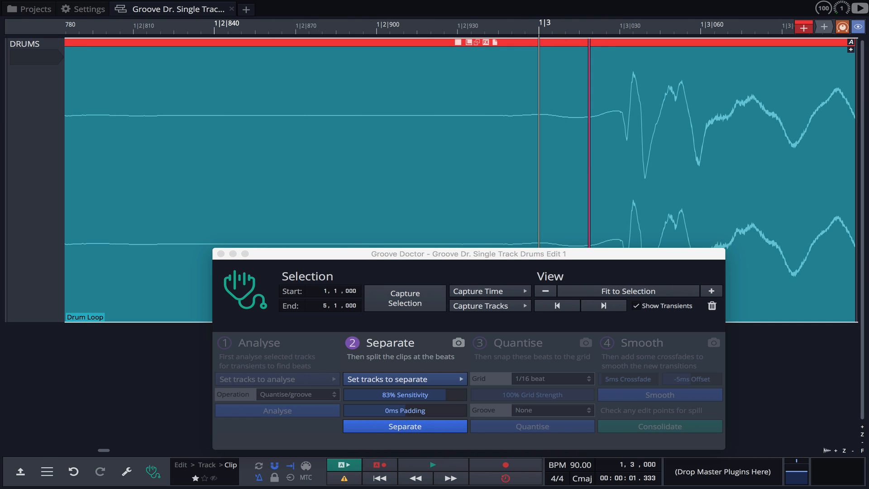
pyautogui.click(404, 425)
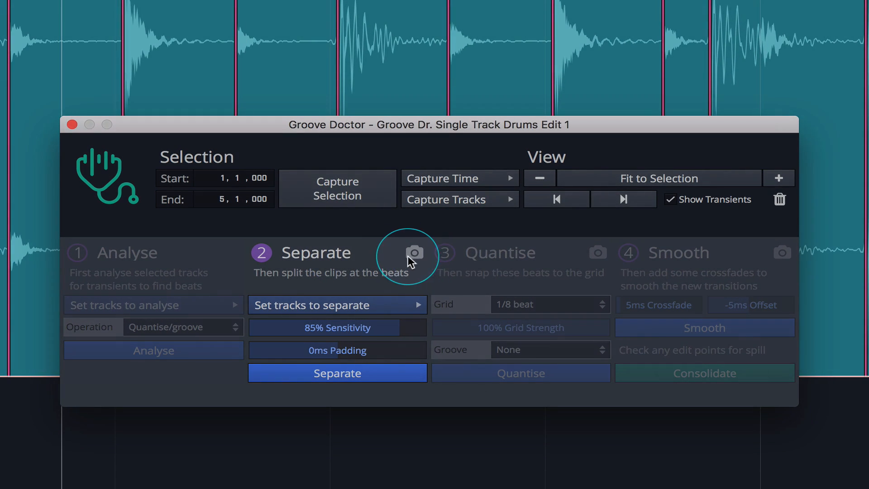
# - Save a 'Before separation' snapshot of the drum loop
pyautogui.click(413, 253)
pyautogui.write('Before separation')
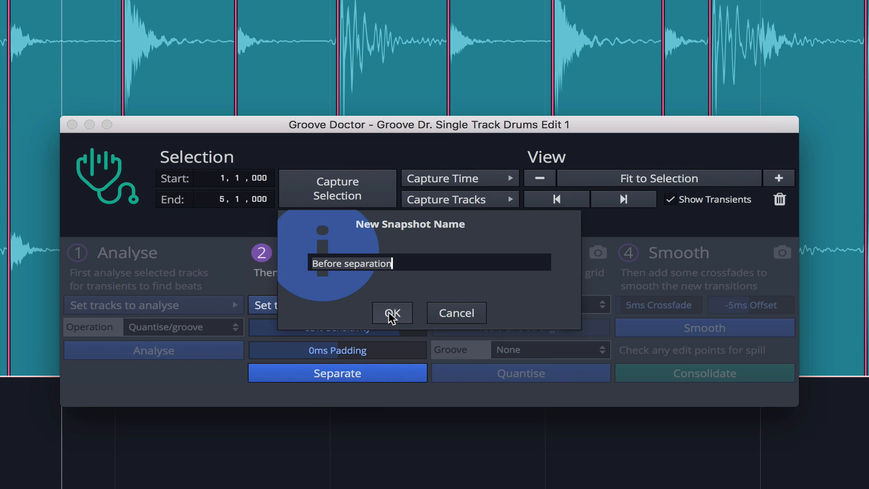
pyautogui.click(392, 313)
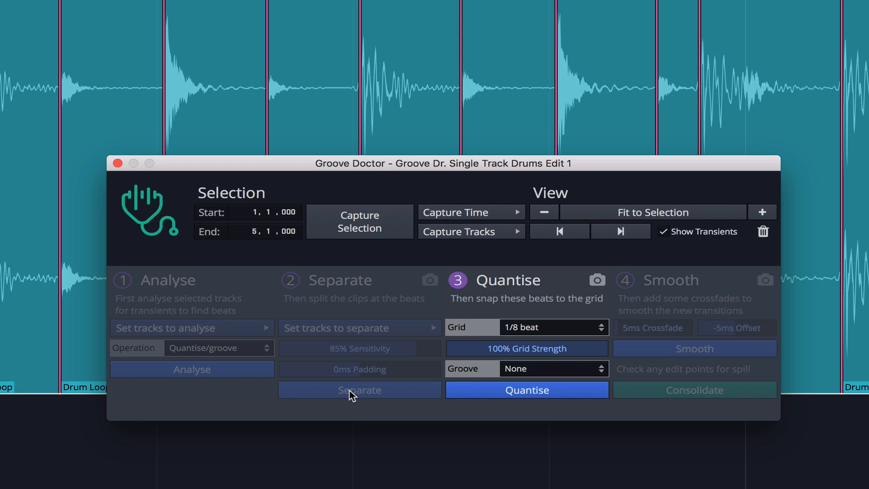
pyautogui.moveTo(438, 398)
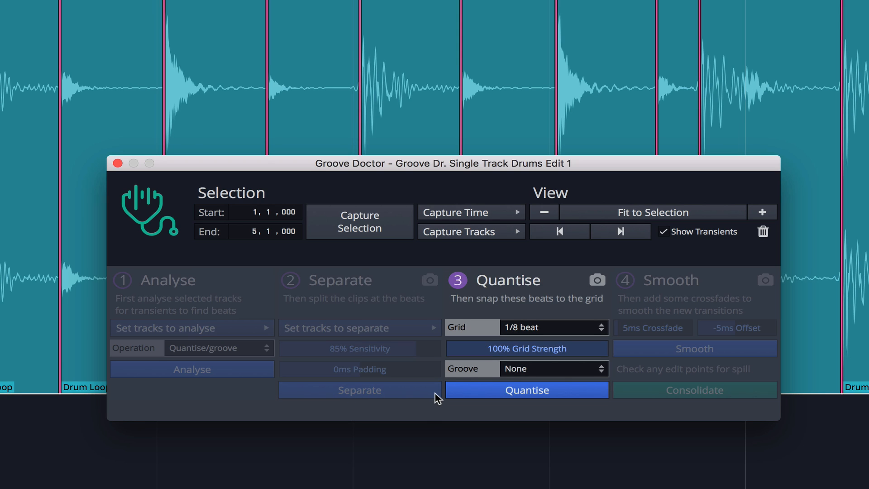
pyautogui.moveTo(559, 368)
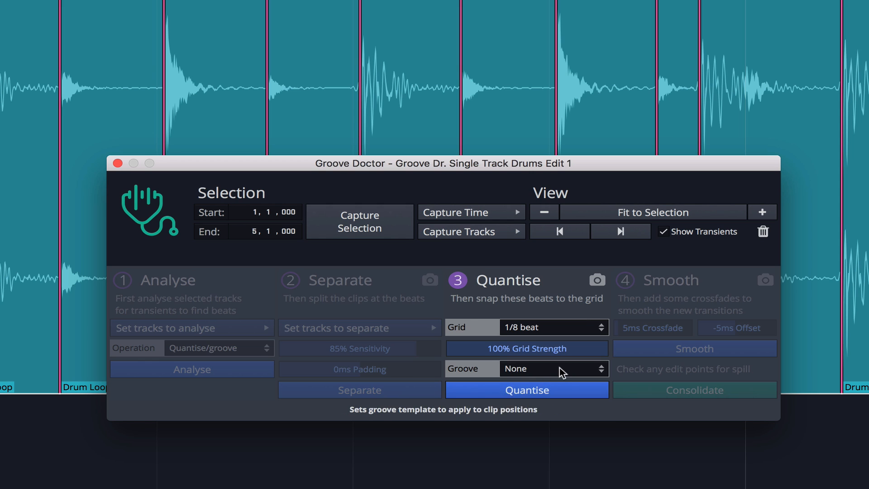
# - Quantise the separated drum slices to a 1/8-beat grid at 100% strength
pyautogui.click(553, 369)
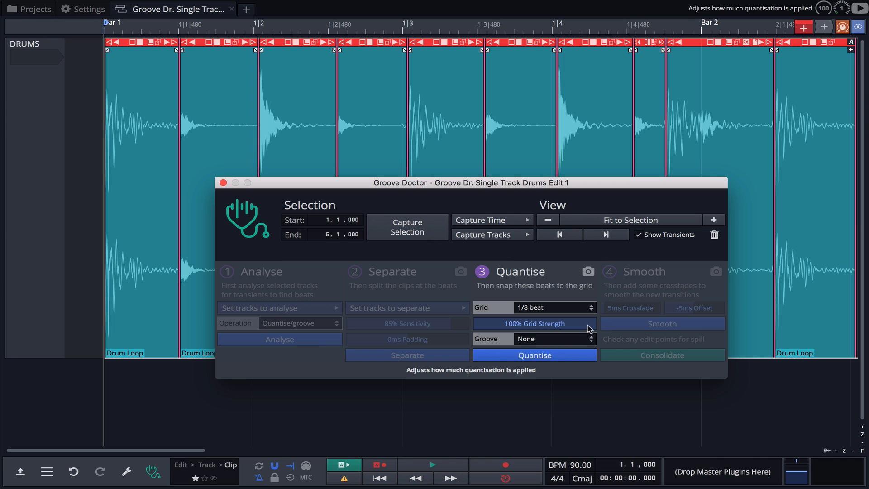
pyautogui.click(533, 354)
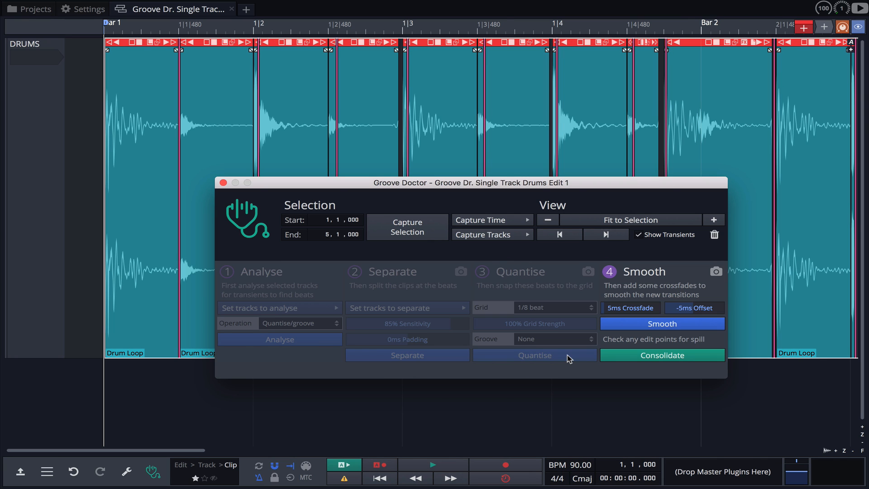
# - Smooth the quantised slices with 5 ms crossfades at a -5 ms offset
pyautogui.click(432, 465)
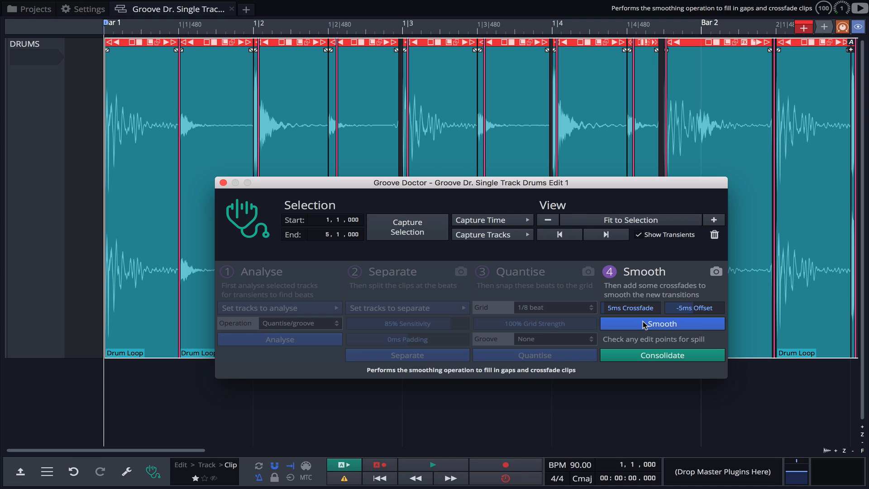
pyautogui.click(661, 324)
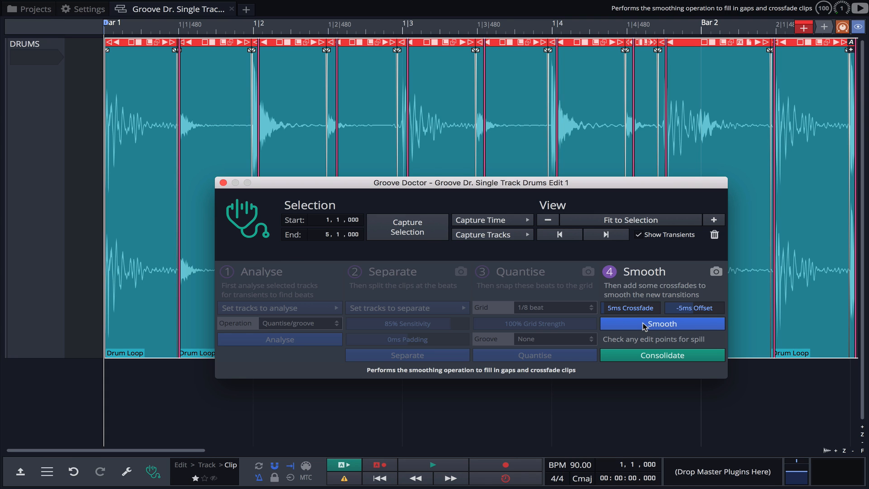
pyautogui.click(431, 464)
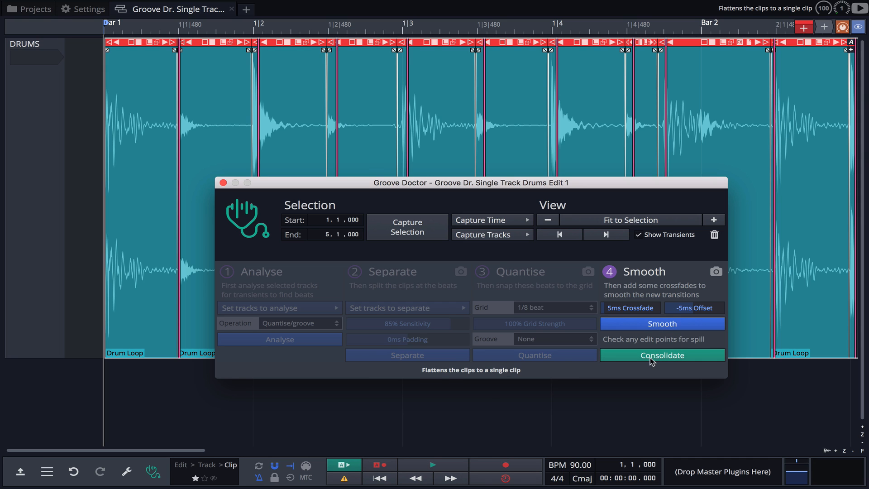
pyautogui.moveTo(659, 361)
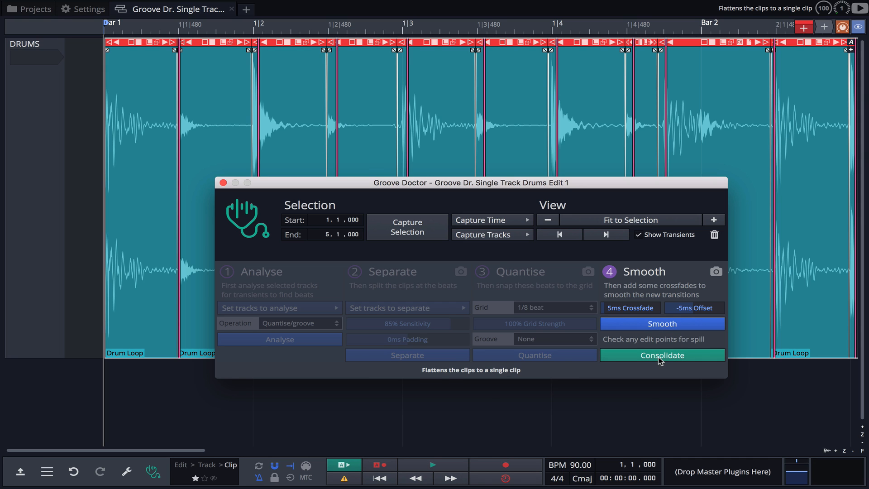
# - Consolidate the smoothed drum loop slices into a single clip
pyautogui.click(661, 355)
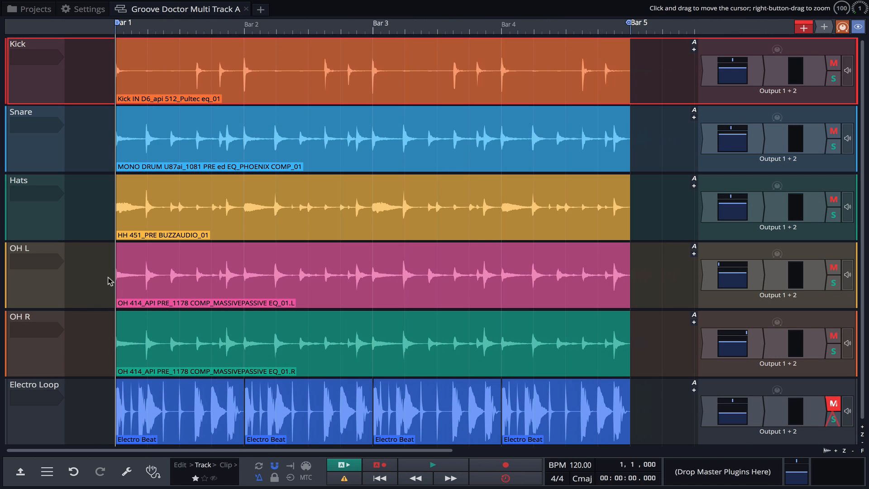
# - Select the Kick track in the multitrack drum edit
pyautogui.click(430, 464)
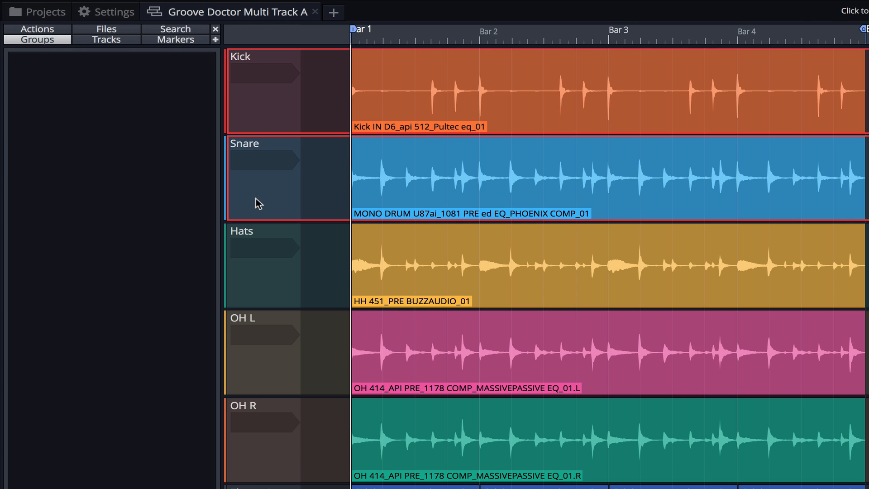
# - Create a mix group named 'kick and snare' from the selected Kick and Snare tracks
pyautogui.rightClick(257, 202)
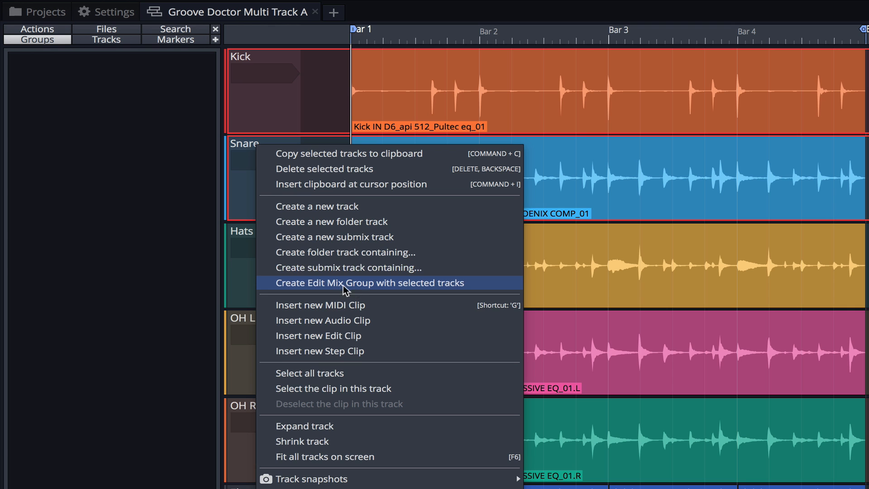
pyautogui.click(368, 282)
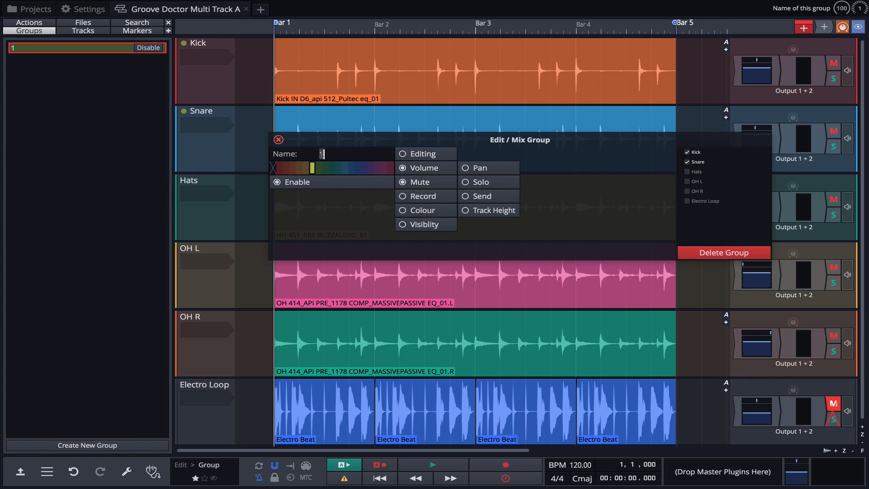
pyautogui.write('kick and snare *')
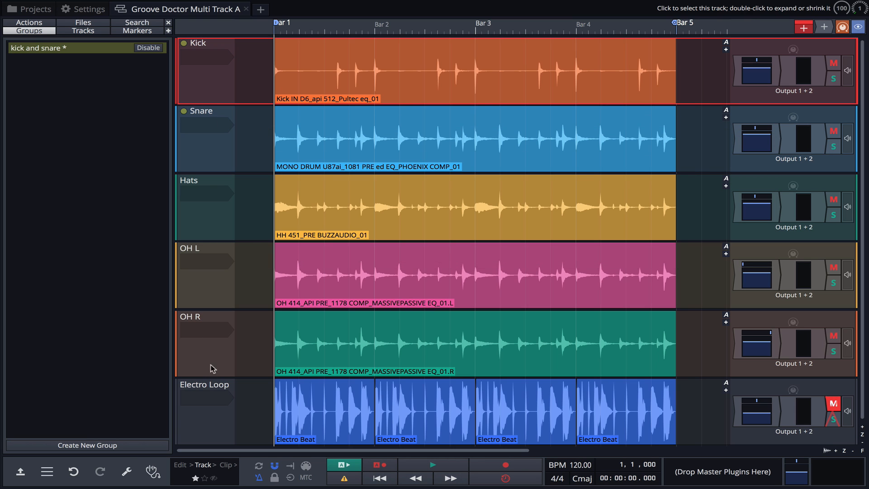
# - Create an 'all drums' mix group from Kick, Snare, Hats, OH L and OH R
pyautogui.rightClick(211, 368)
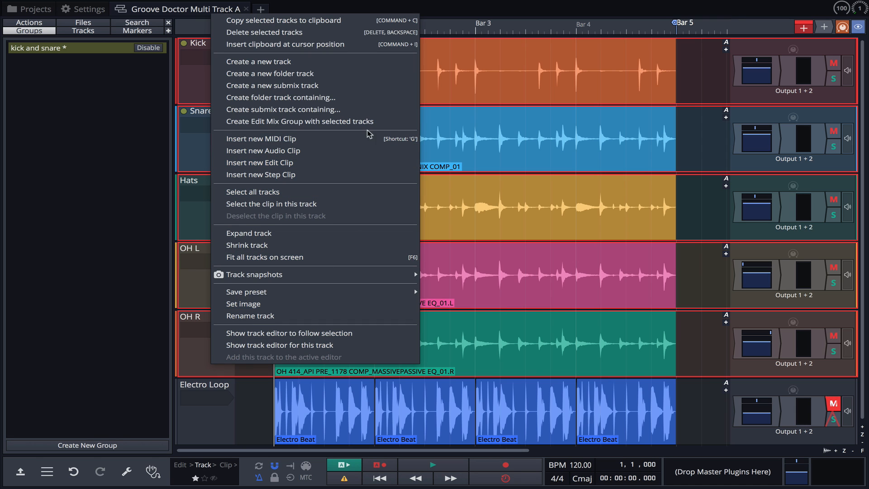
pyautogui.click(298, 122)
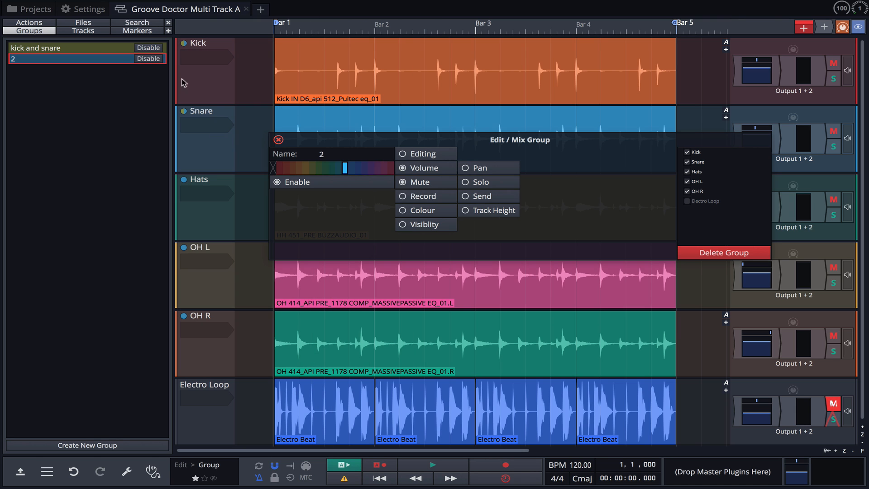
pyautogui.write('ali')
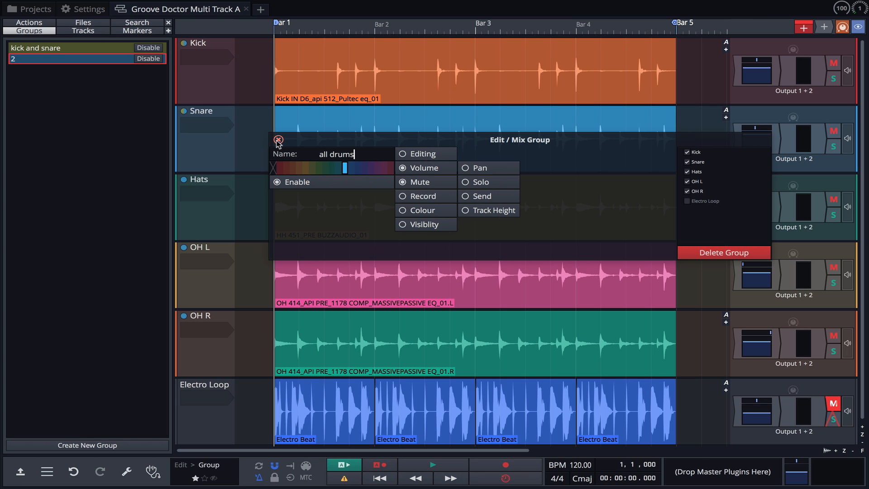
pyautogui.click(278, 140)
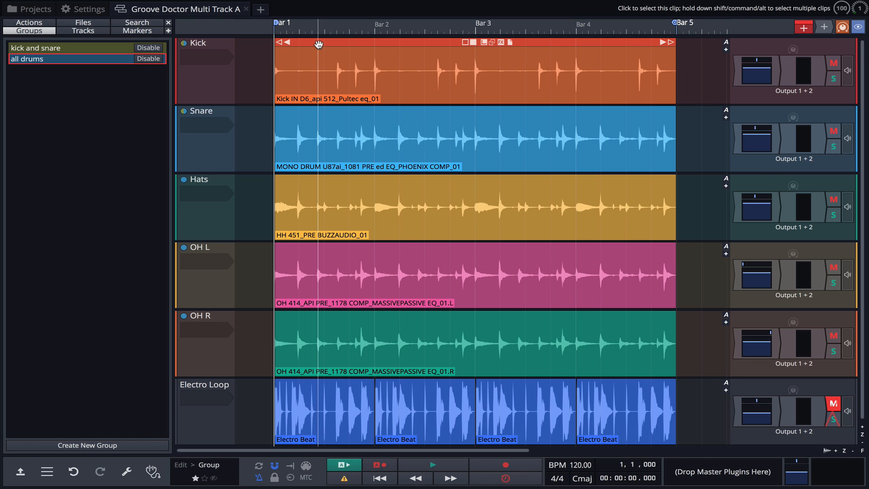
# - Analyse Kick and Snare transients in Groove Doctor over bars 1 to 5
pyautogui.click(318, 110)
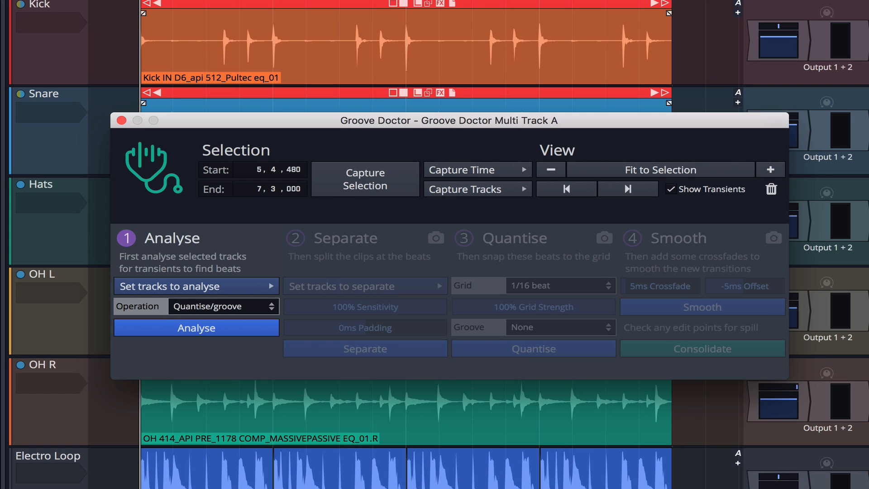
pyautogui.moveTo(384, 198)
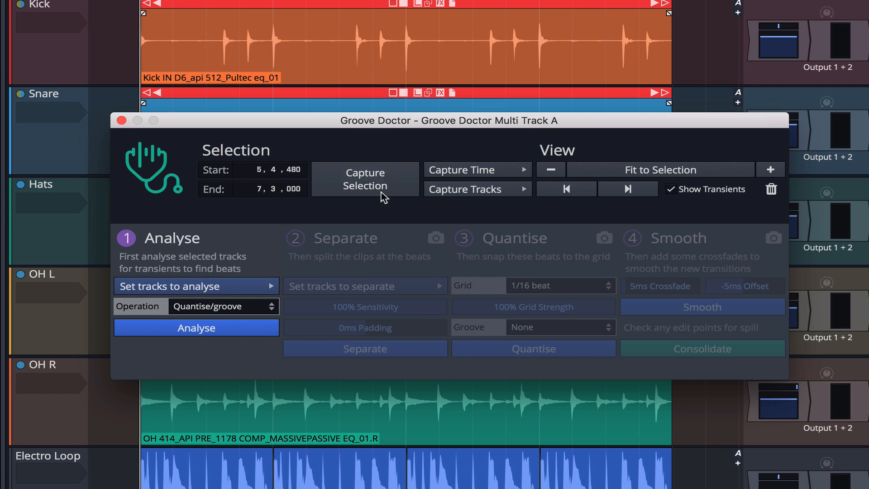
pyautogui.click(477, 189)
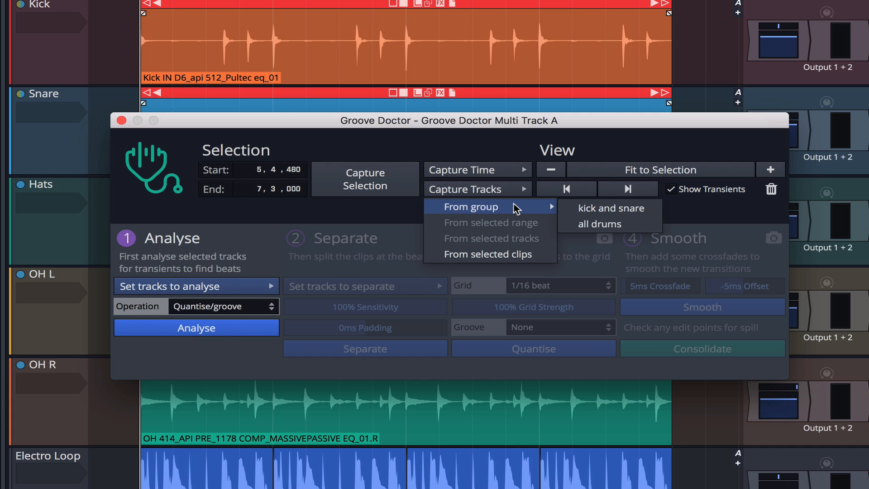
pyautogui.moveTo(609, 207)
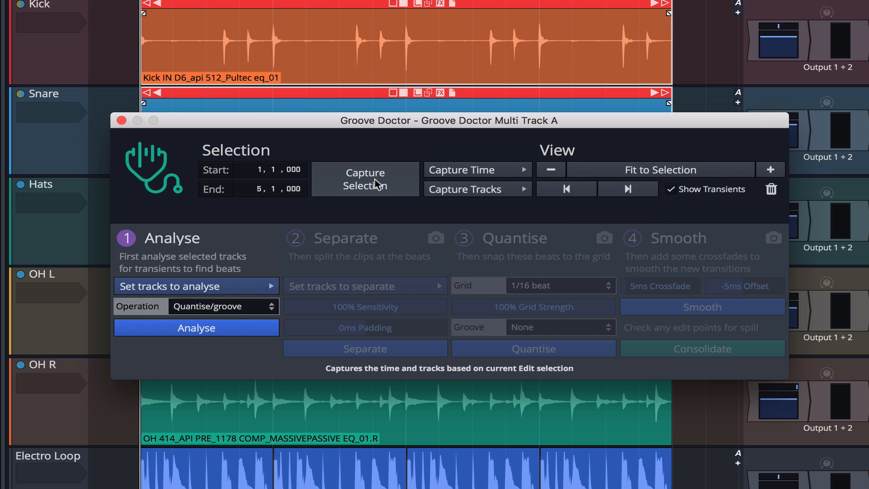
pyautogui.click(168, 286)
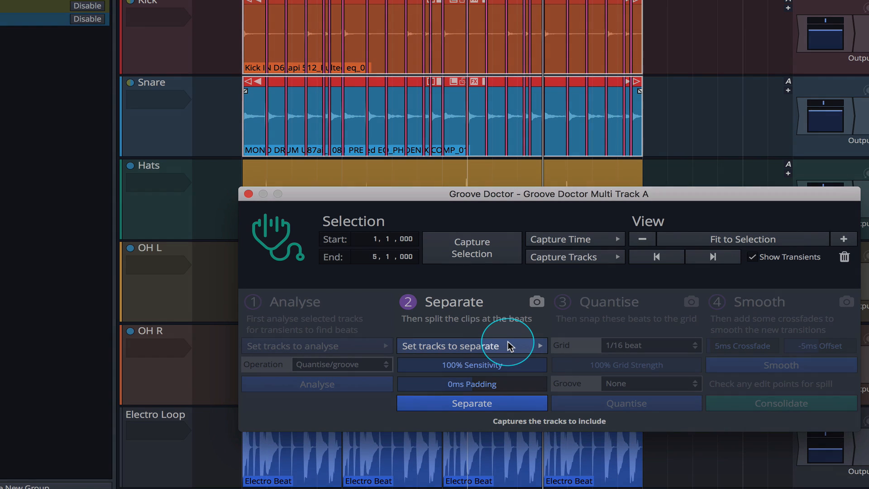
# - Separate the 'all drums' group tracks at the detected transients
pyautogui.click(472, 345)
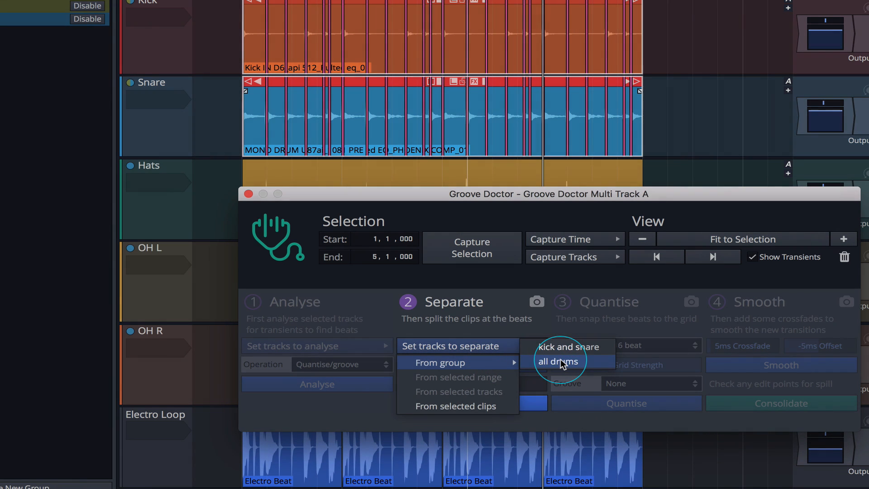
pyautogui.click(559, 360)
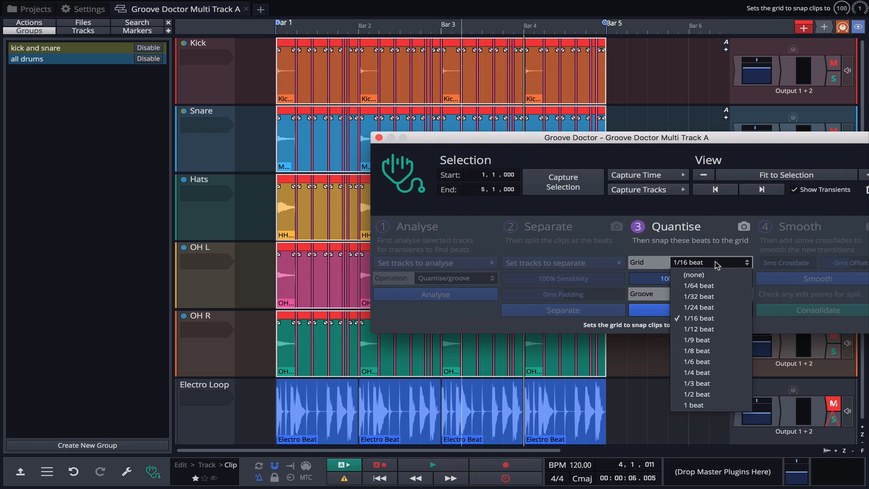
# - Quantise the drum slices with the grid changed from 1/16 to 1/8 beat
pyautogui.click(696, 350)
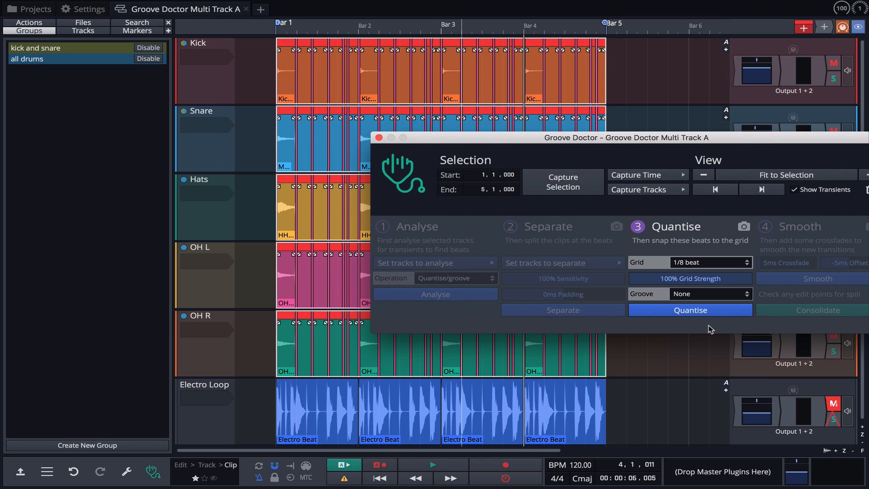
pyautogui.click(689, 309)
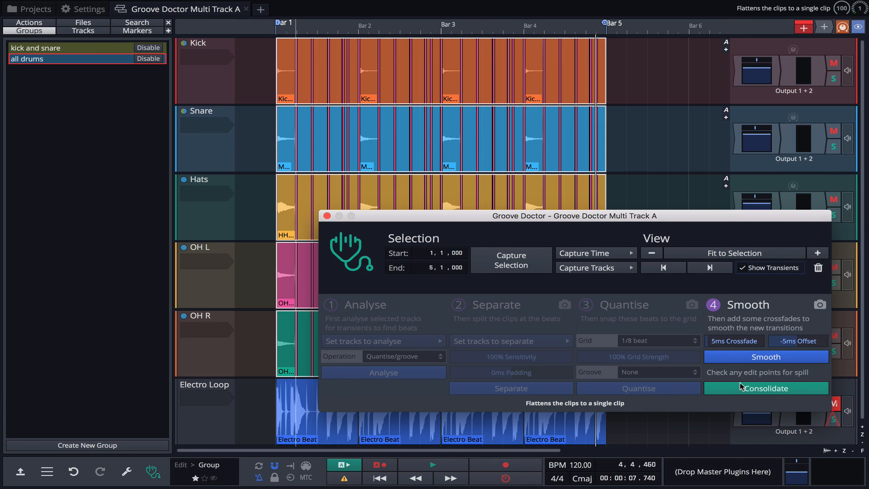
# - Consolidate the drum slices, close Groove Doctor, and play back the result
pyautogui.click(765, 388)
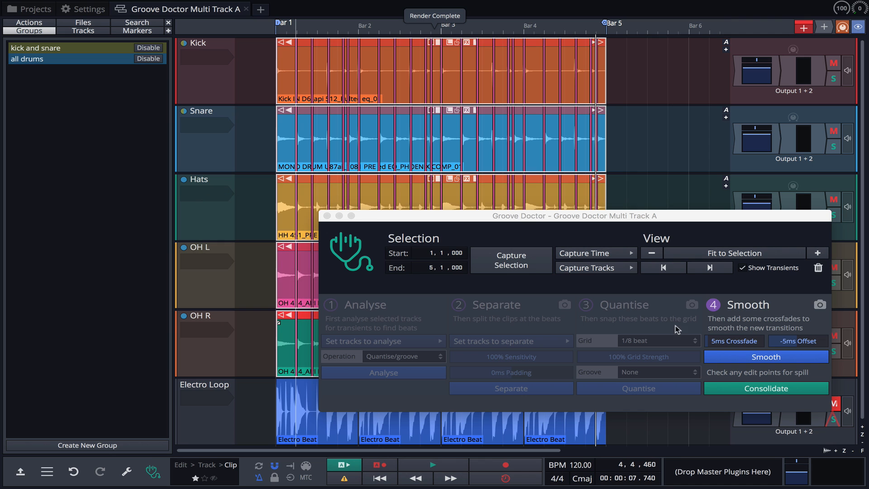
pyautogui.click(765, 388)
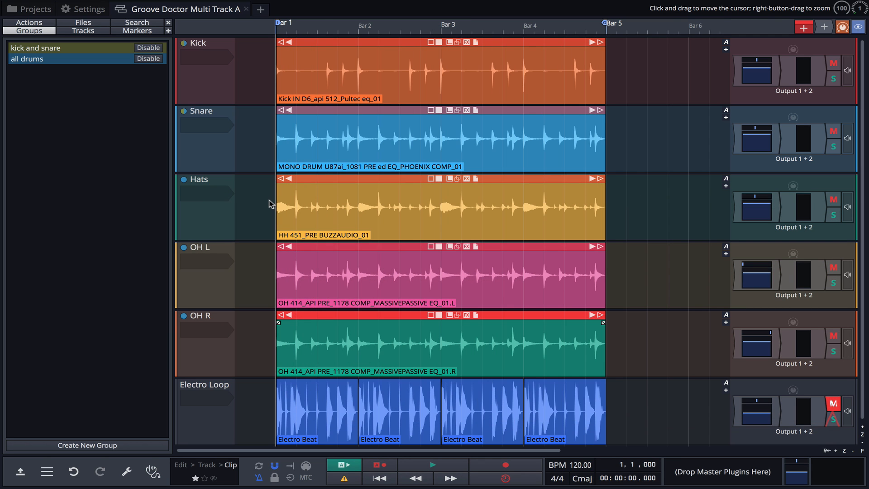
pyautogui.click(425, 464)
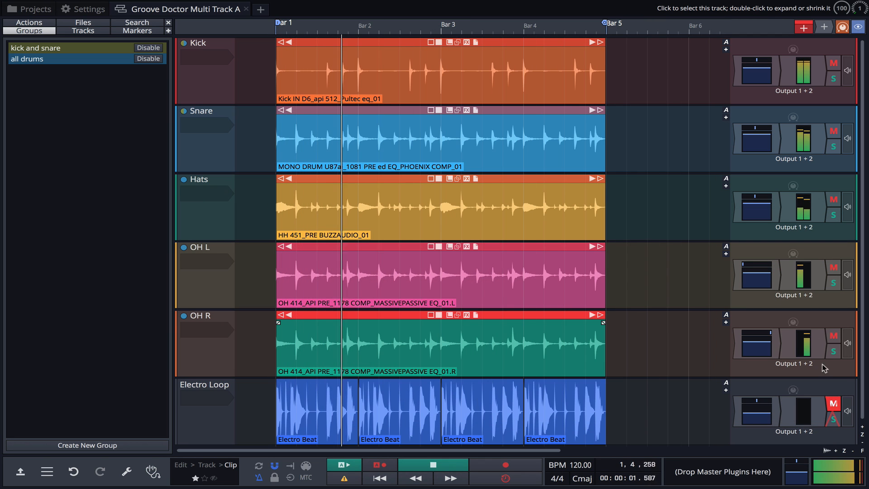